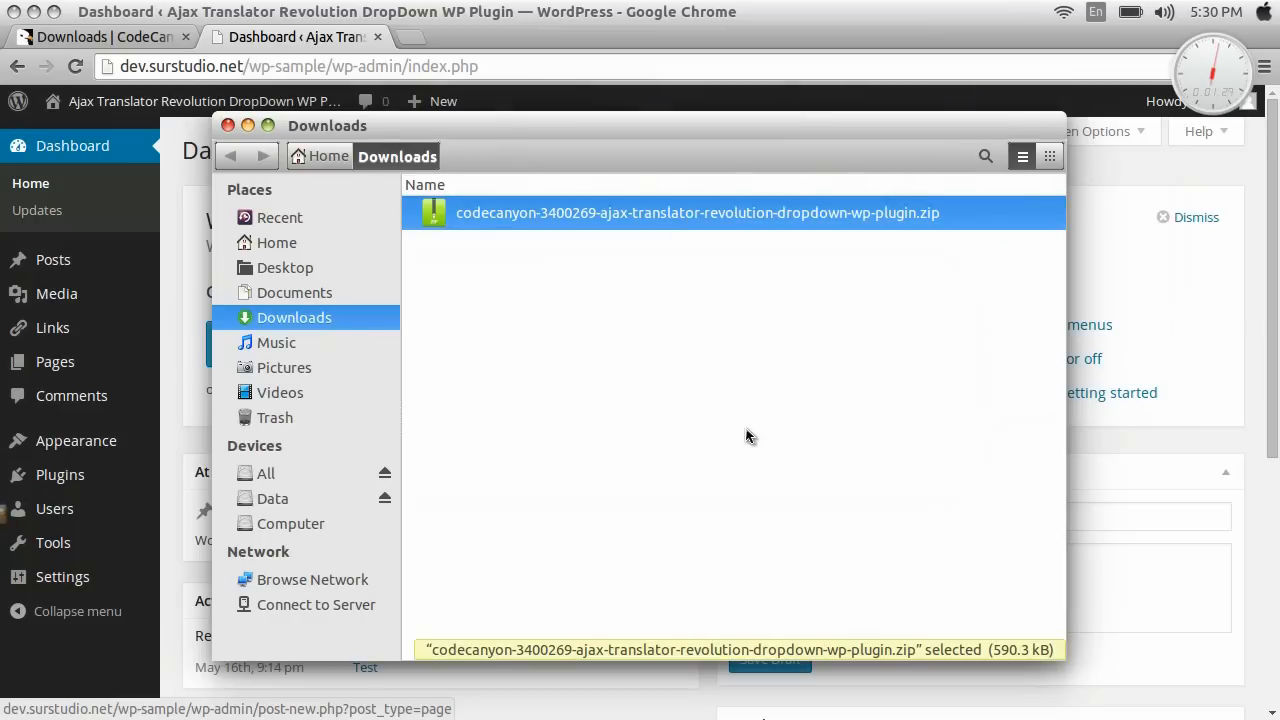
Extract the codecanyon plugin zip into the Downloads folder
double_click(696, 212)
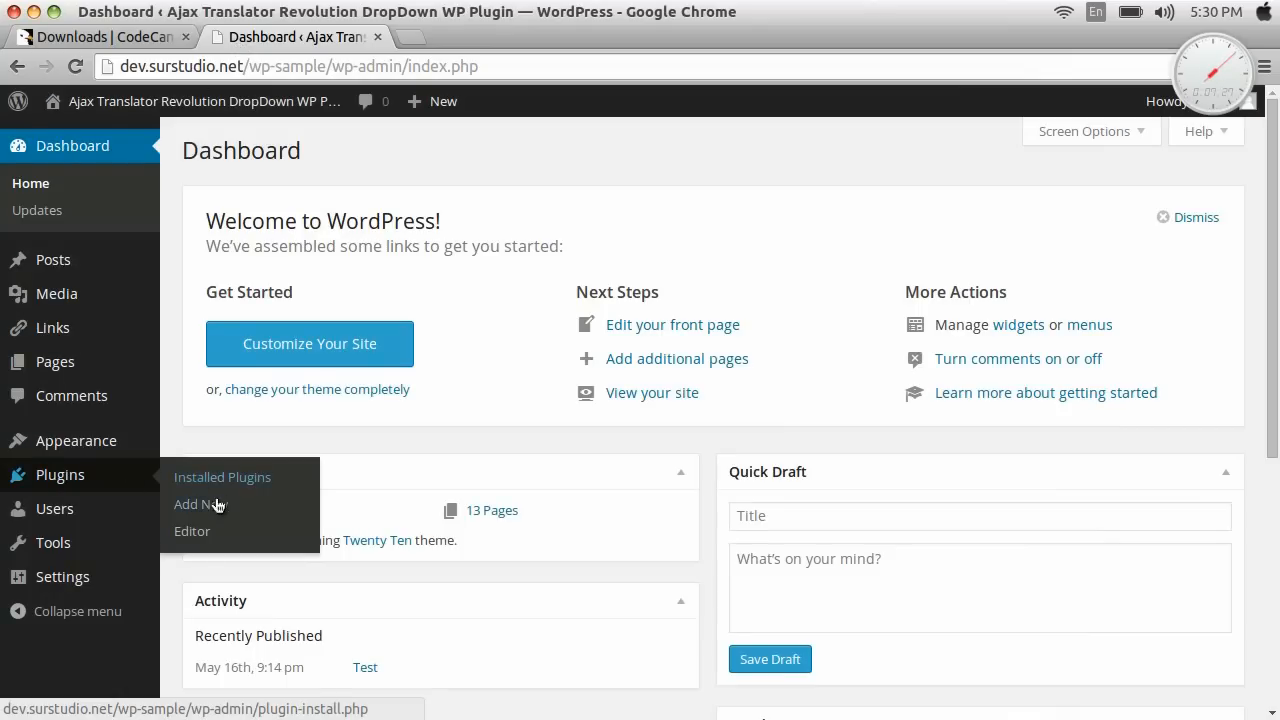
Upload wp-translator-revolution-dropdown.zip, install and activate it, and reach its settings page
left_click(200, 504)
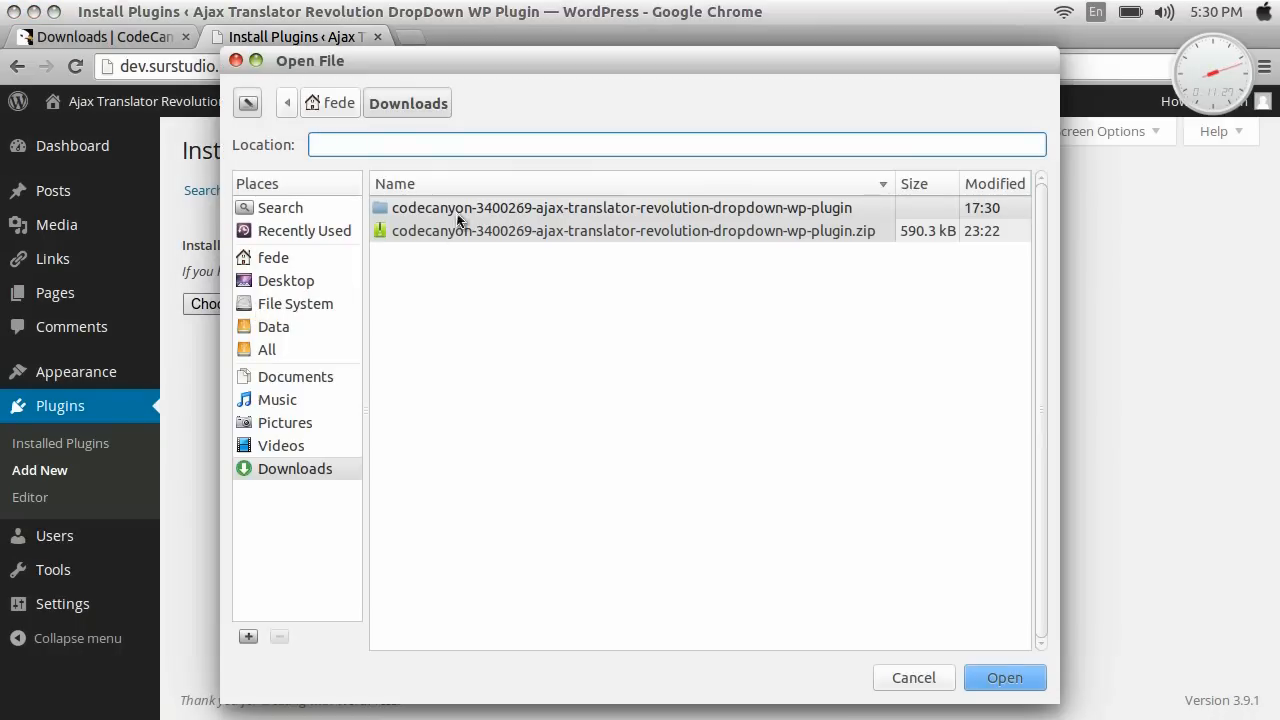
double_click(620, 206)
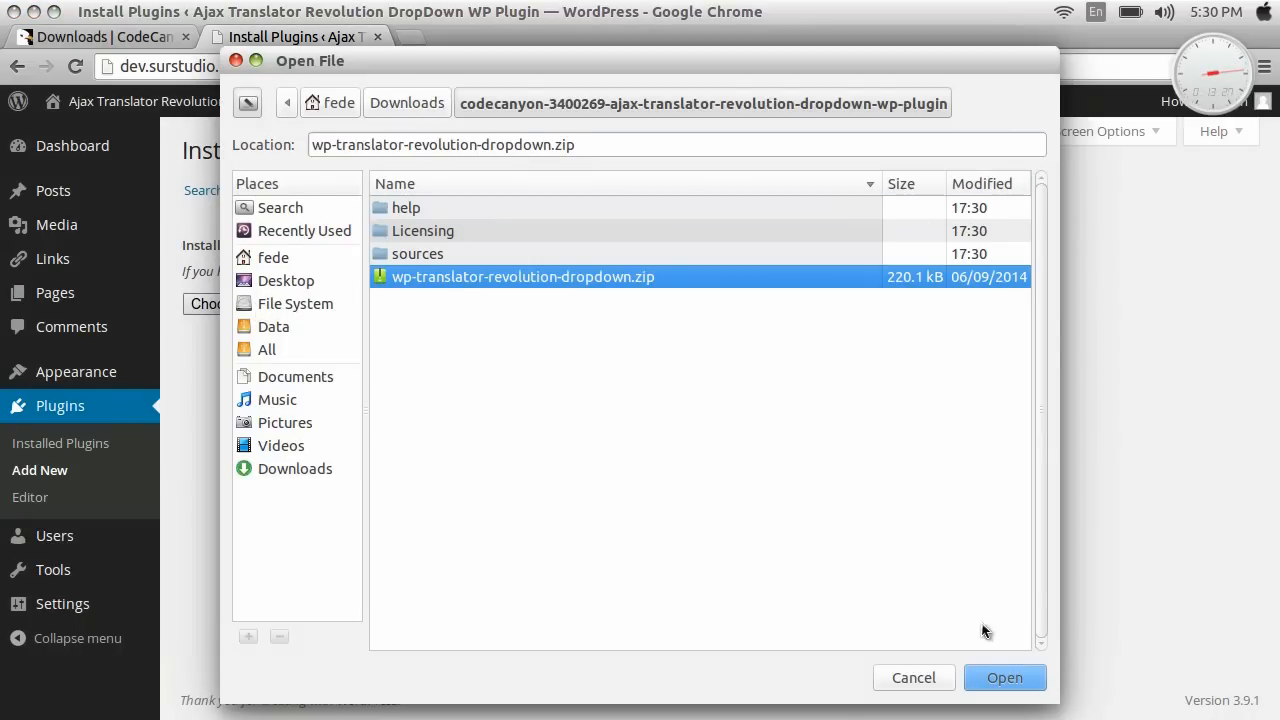
left_click(1004, 676)
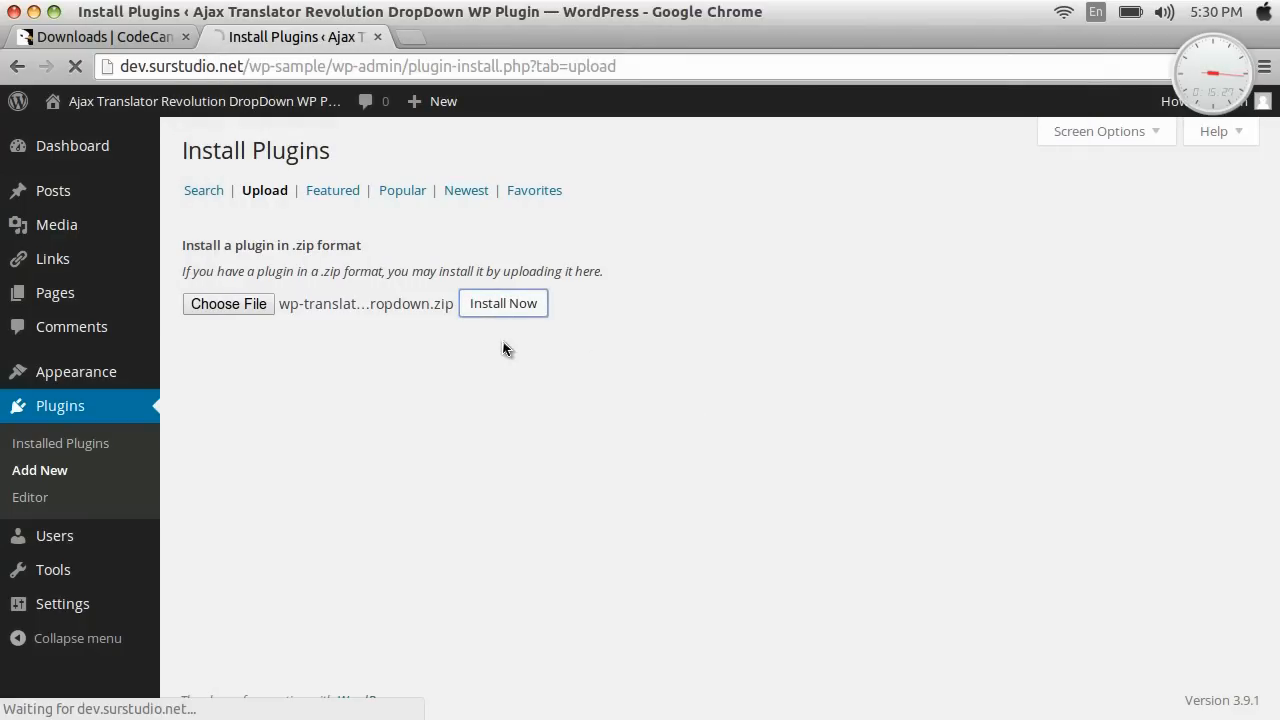
left_click(504, 304)
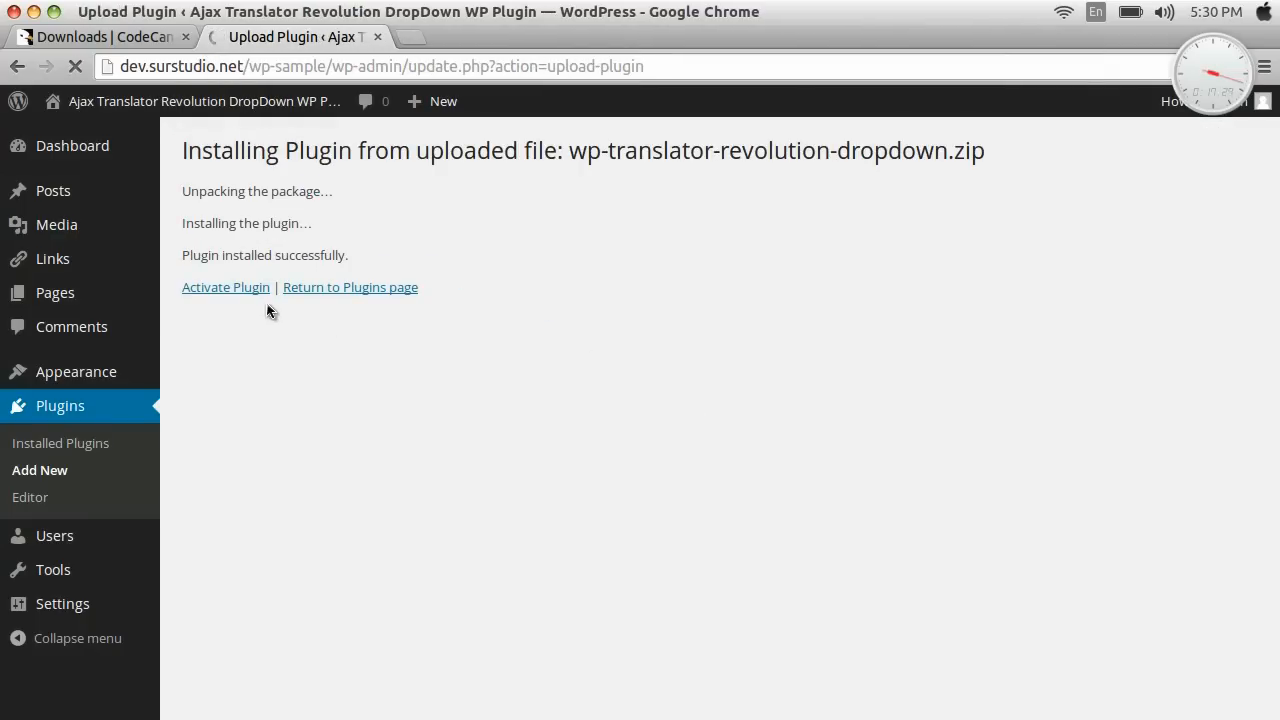
left_click(224, 288)
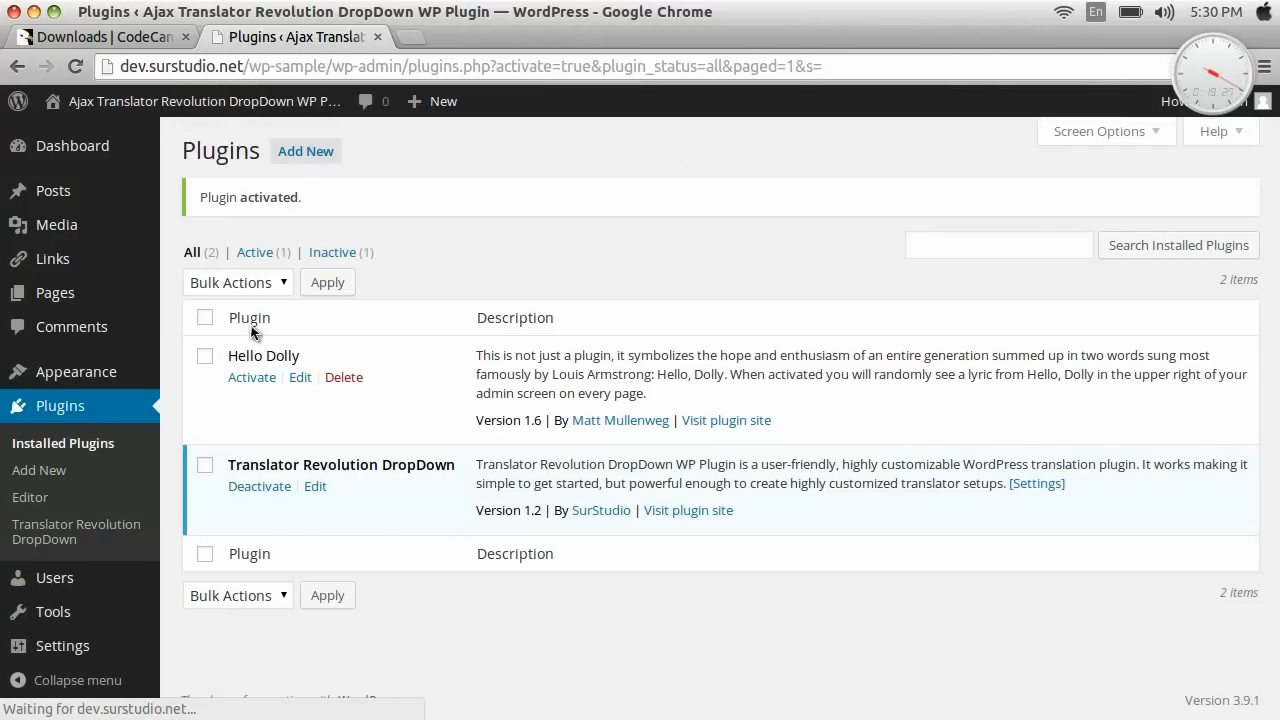
left_click(1036, 482)
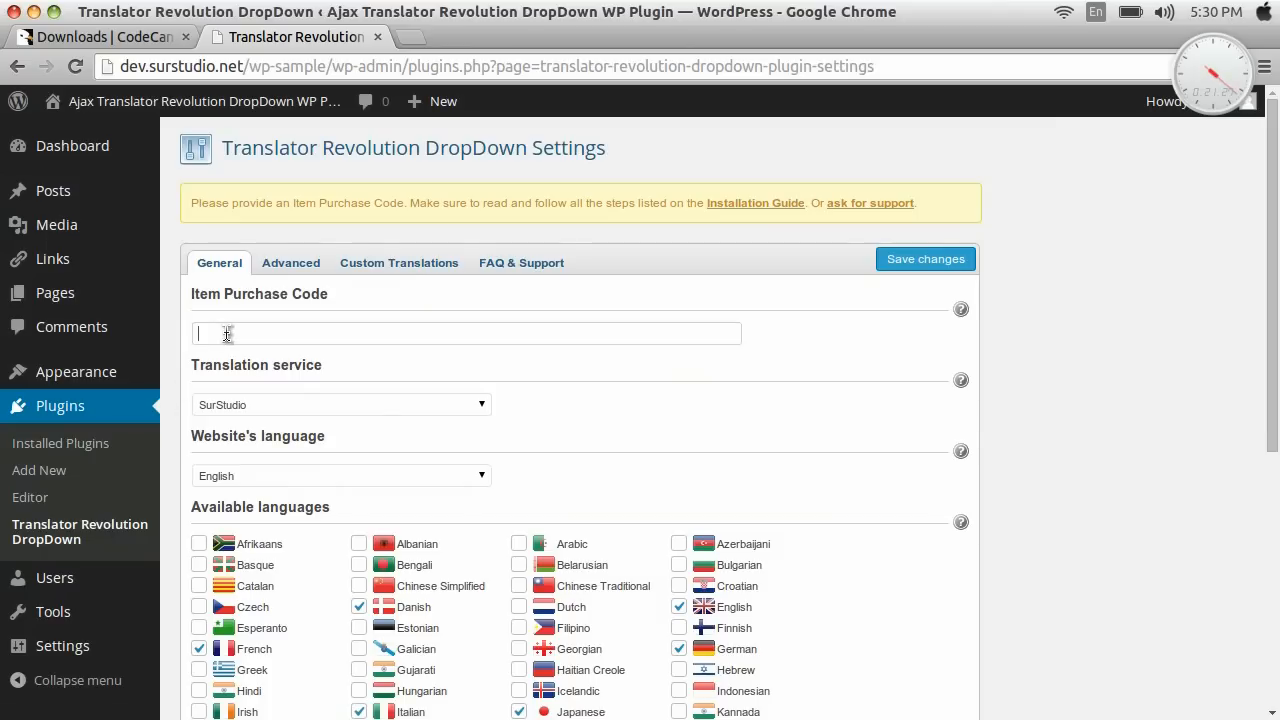
From CodeCanyon Downloads, fetch and view the license certificate with the purchase code selected
left_click(100, 36)
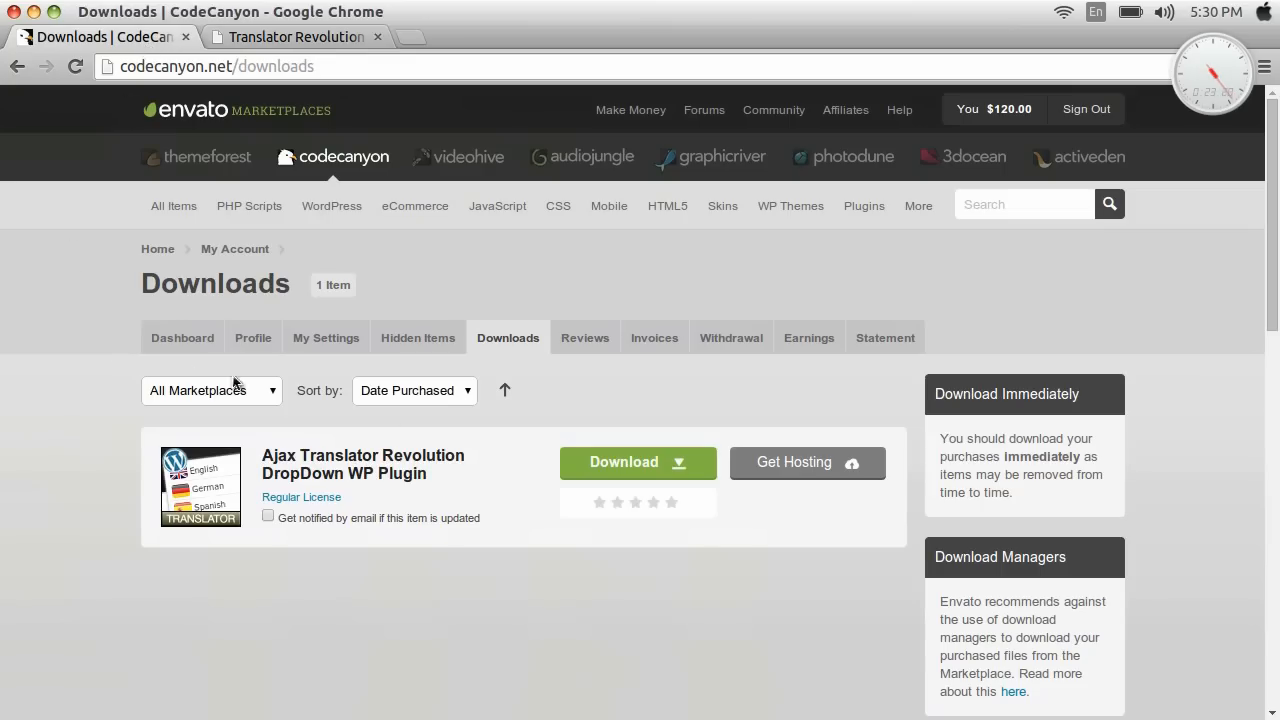
left_click(636, 460)
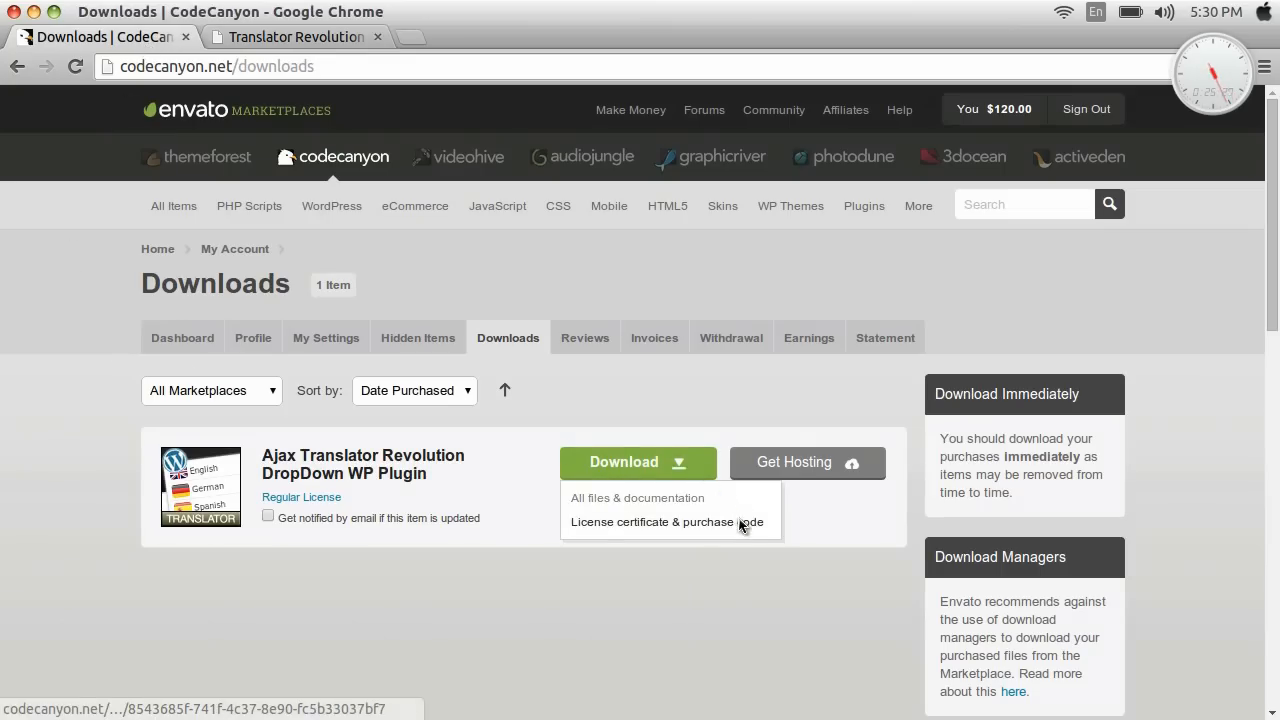
left_click(666, 520)
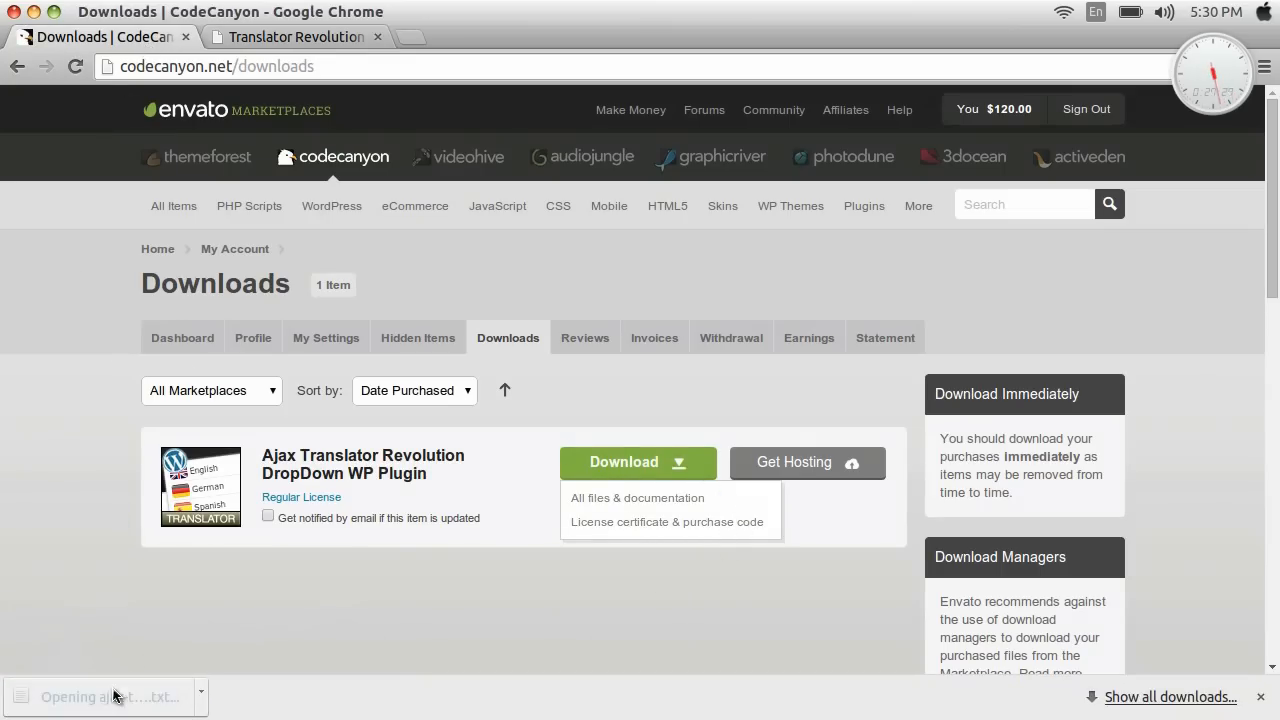
left_click(666, 520)
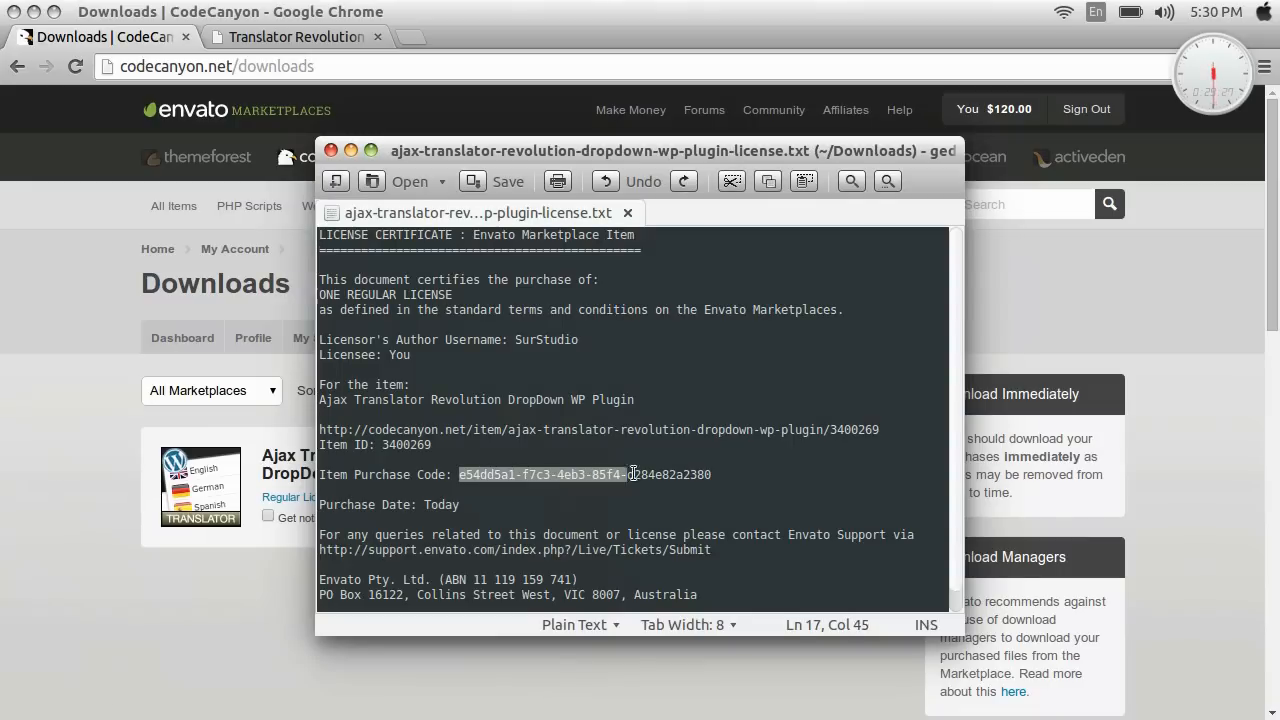
right_click(630, 474)
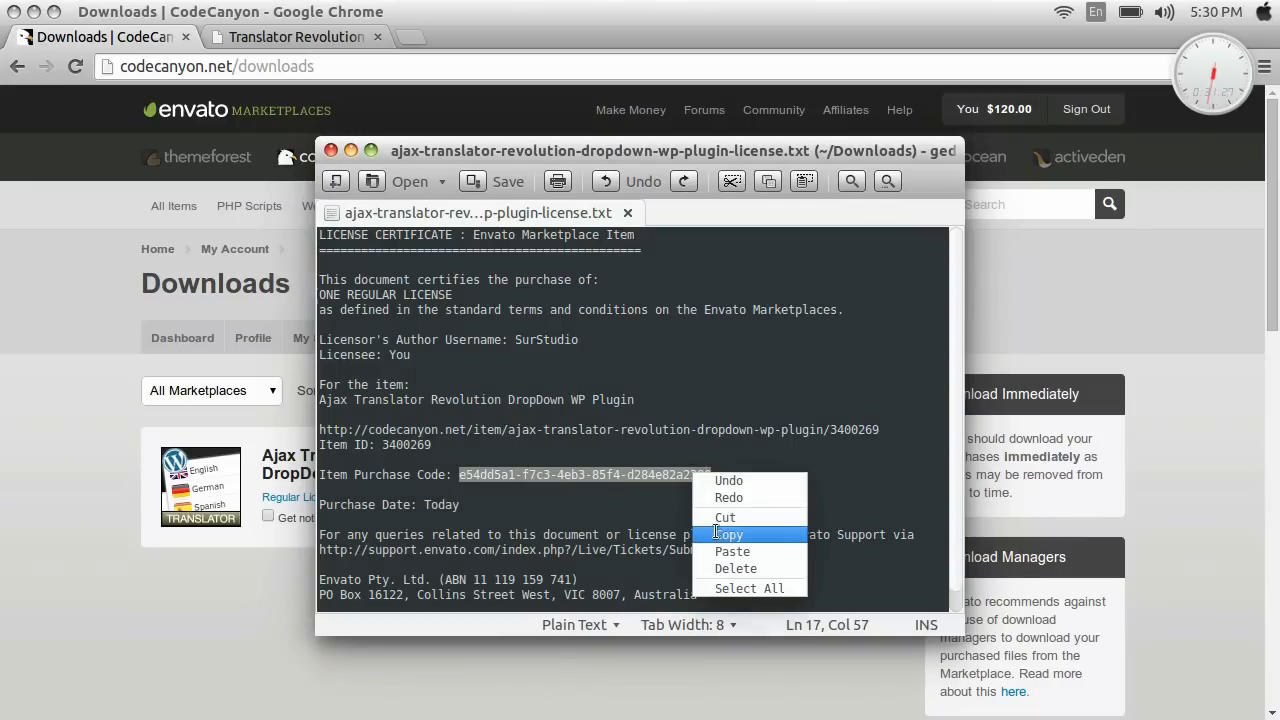
left_click(296, 36)
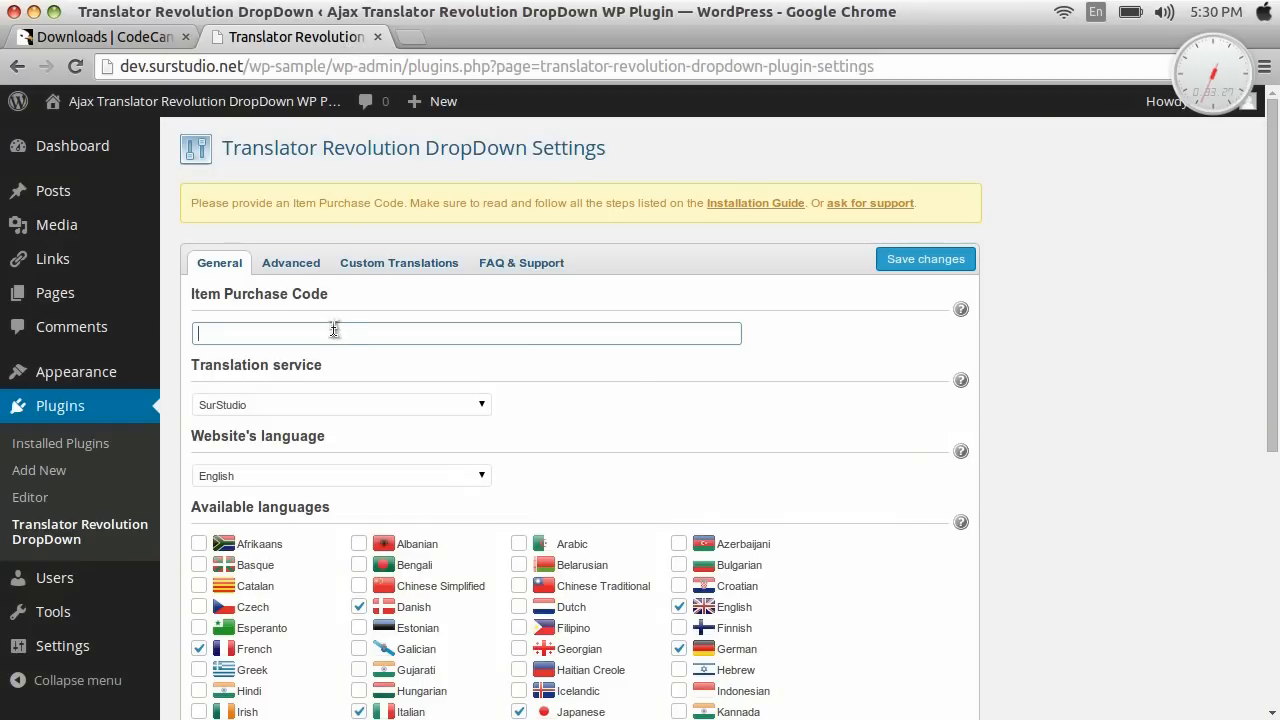
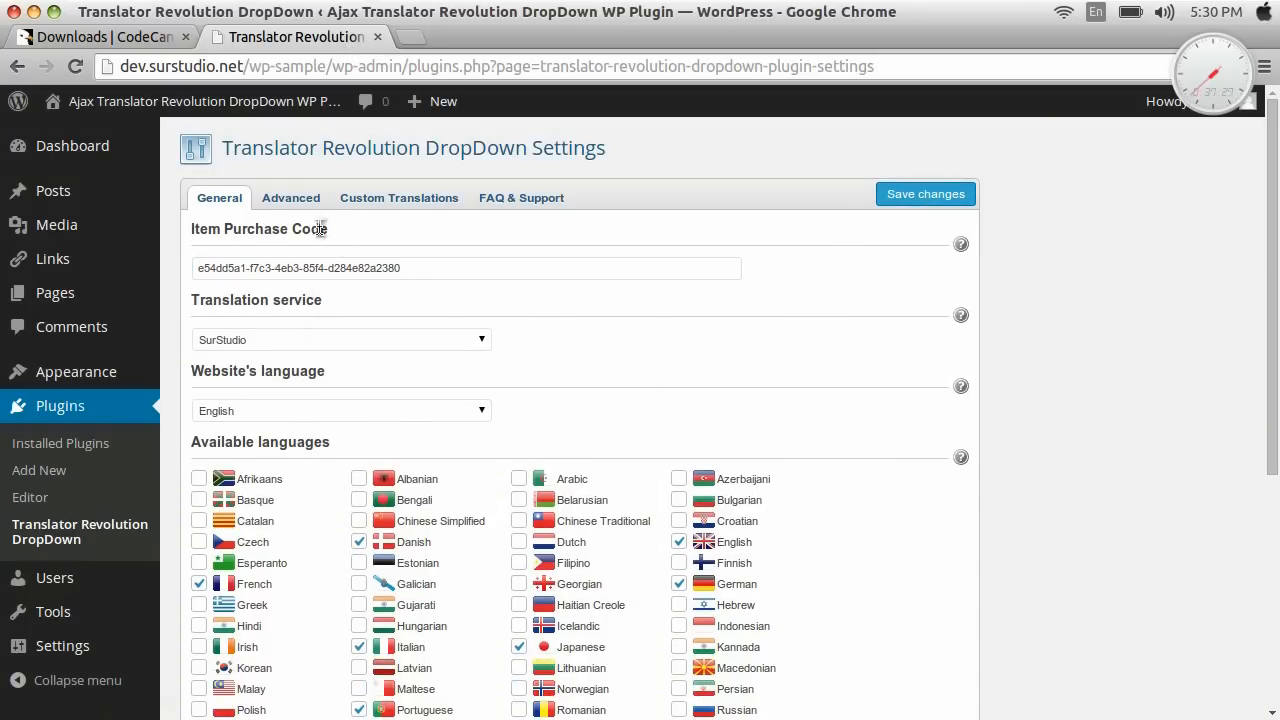
left_click(292, 198)
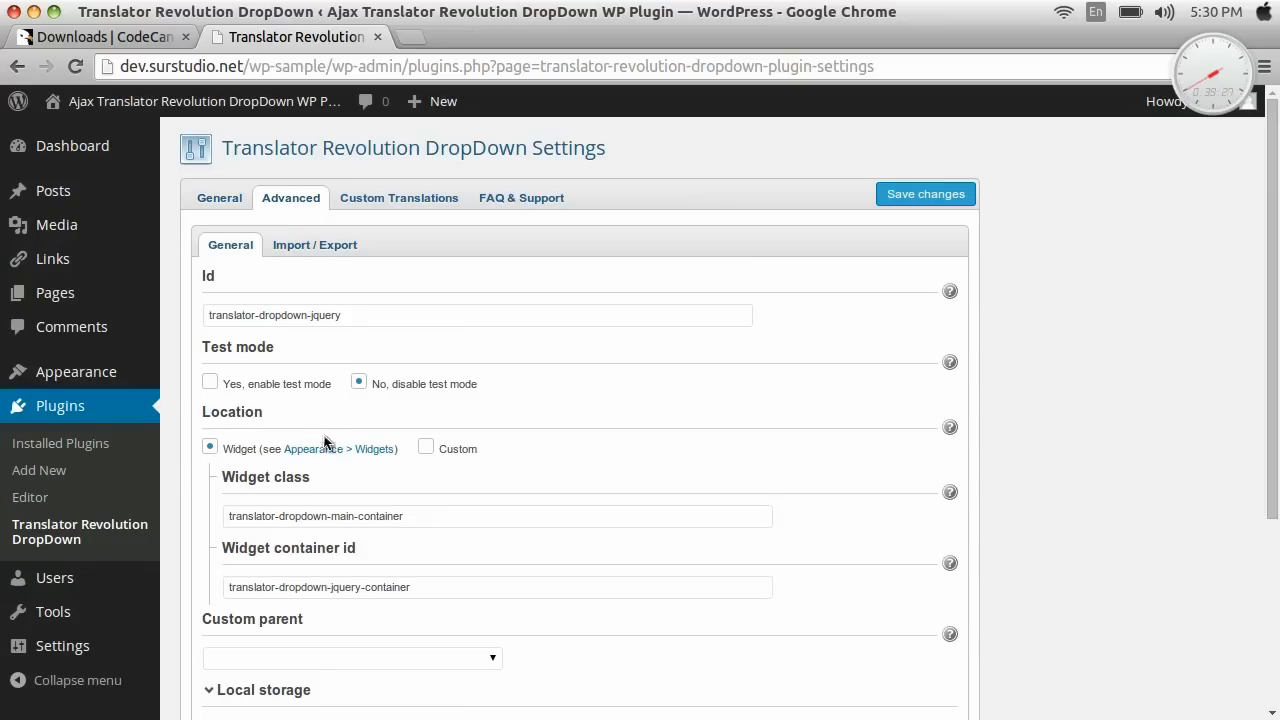
Place the Translator Revolution DropDown widget in the Primary Widget Area
left_click(320, 448)
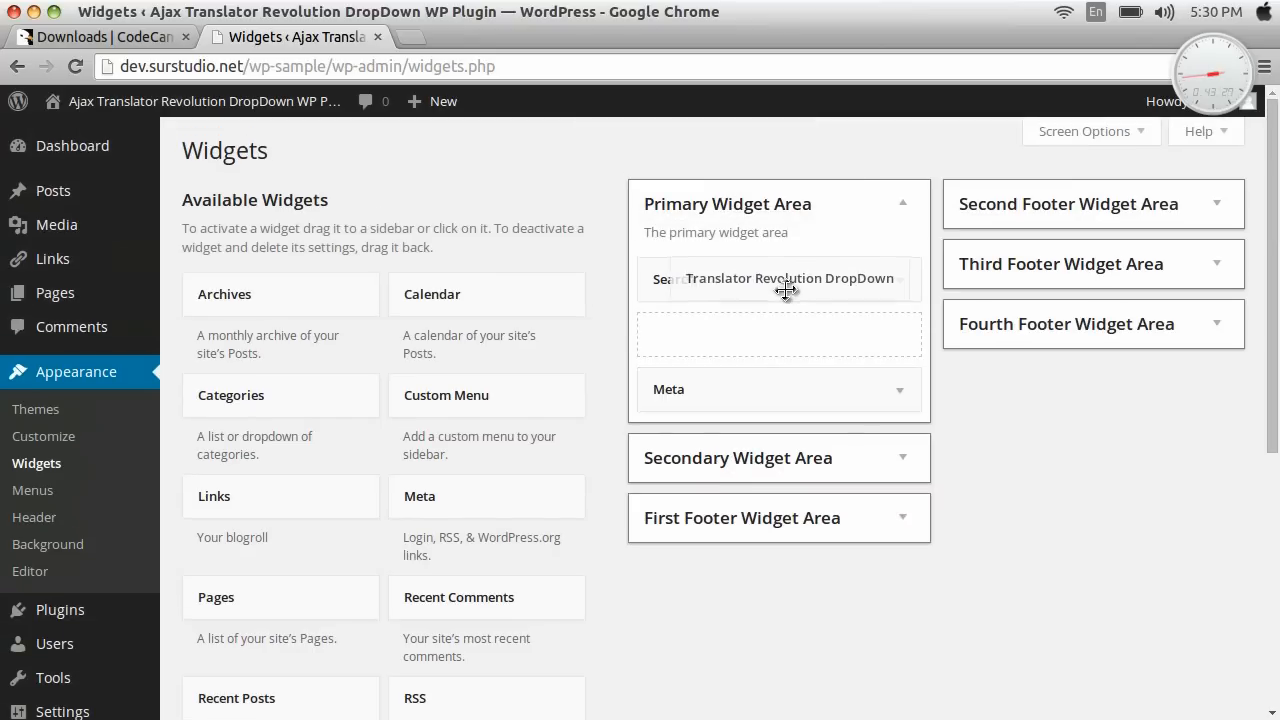
left_click(780, 278)
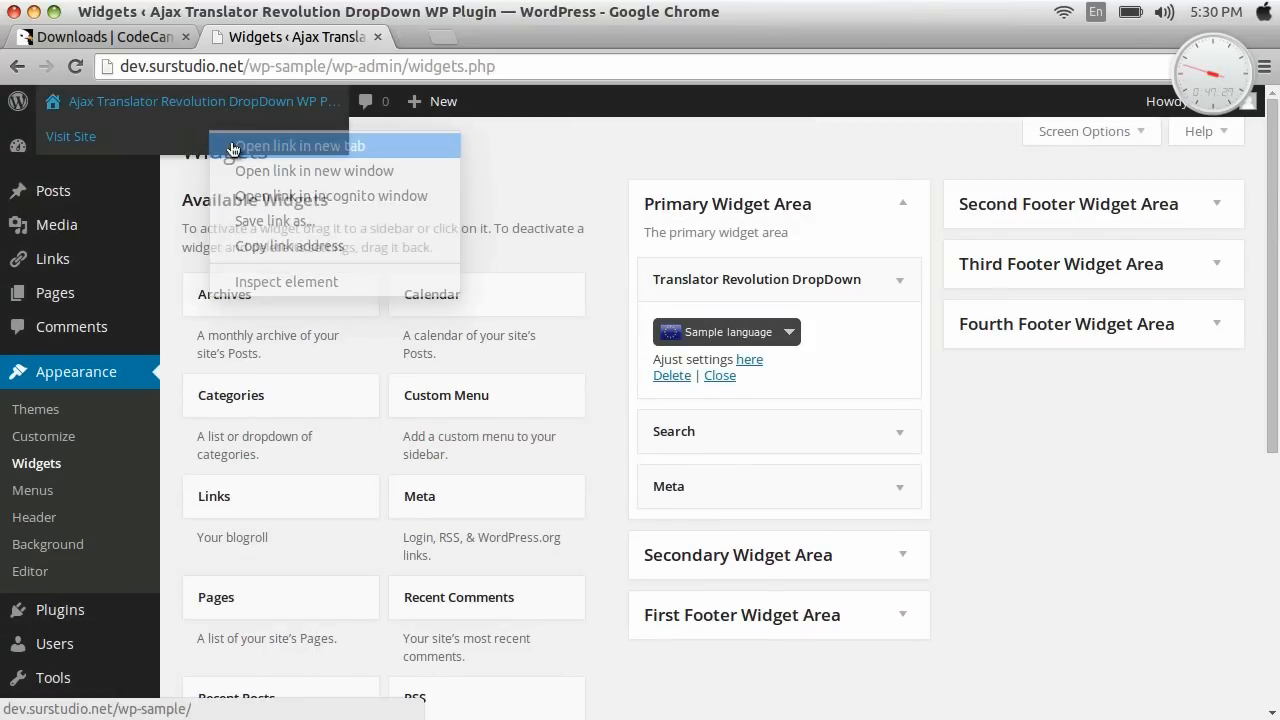
On the live site, choose Japanese in the sidebar language dropdown so the page content appears in Japanese
left_click(298, 146)
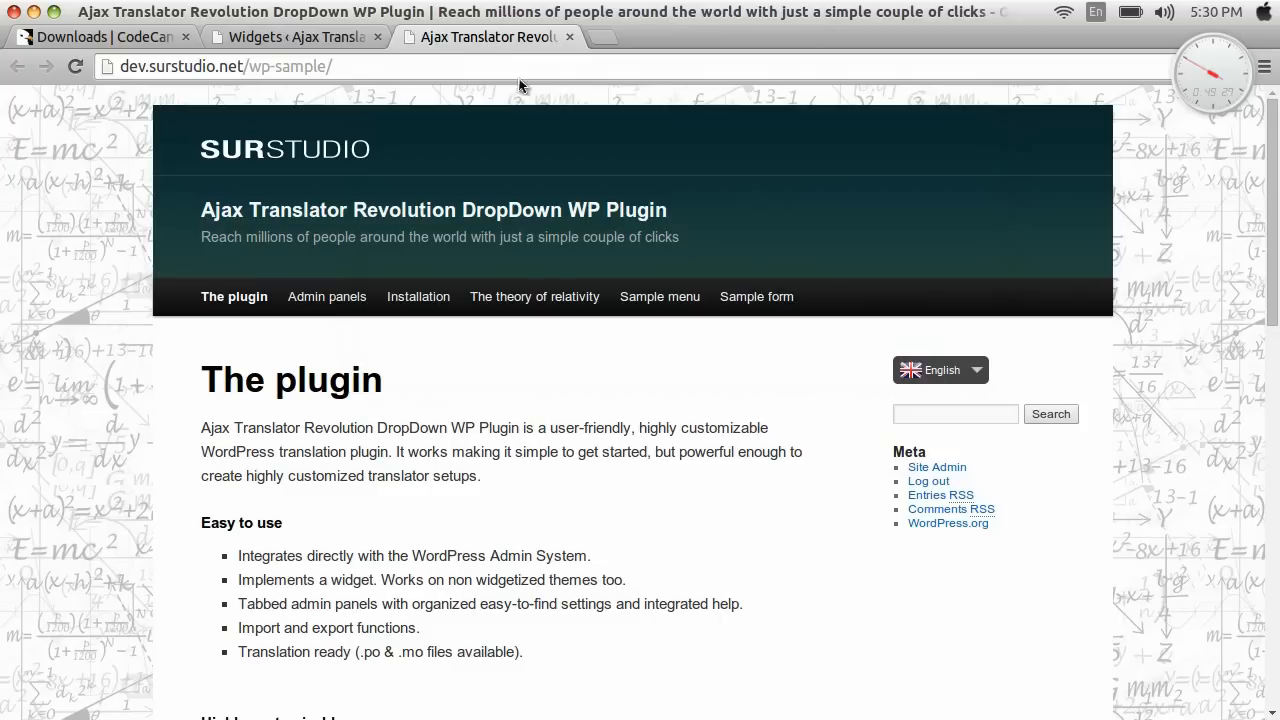
left_click(940, 370)
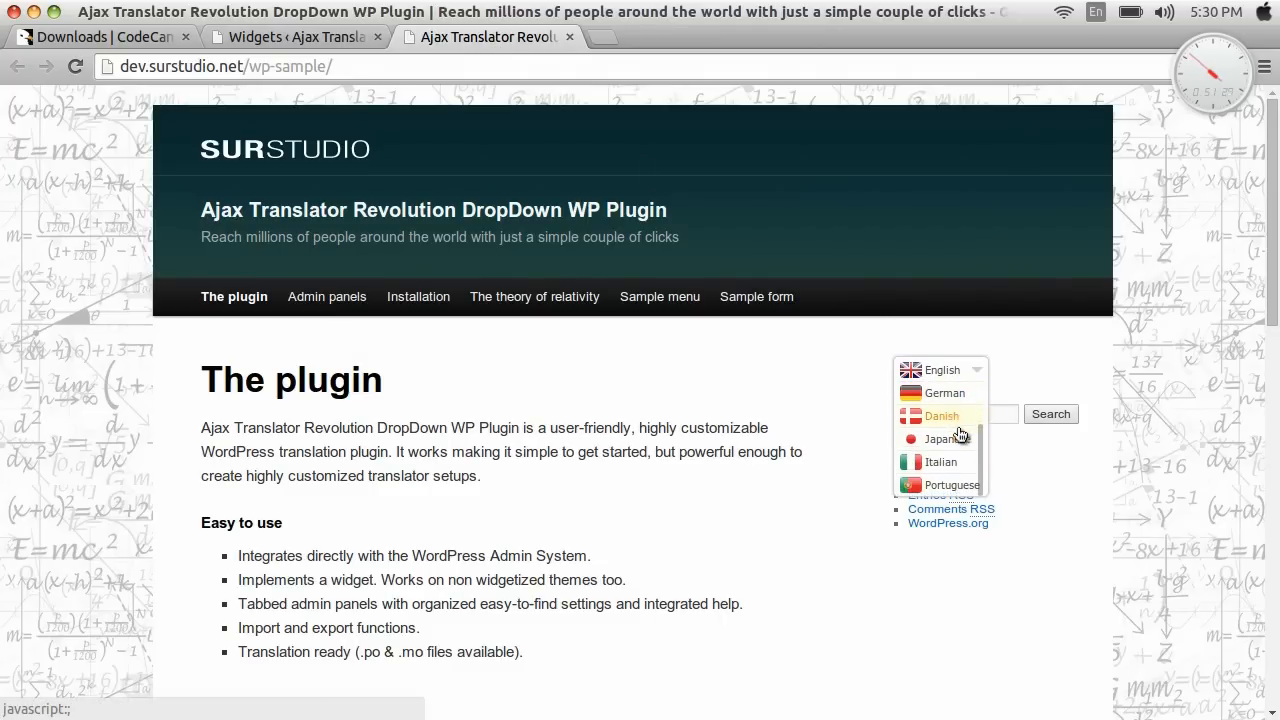
left_click(940, 440)
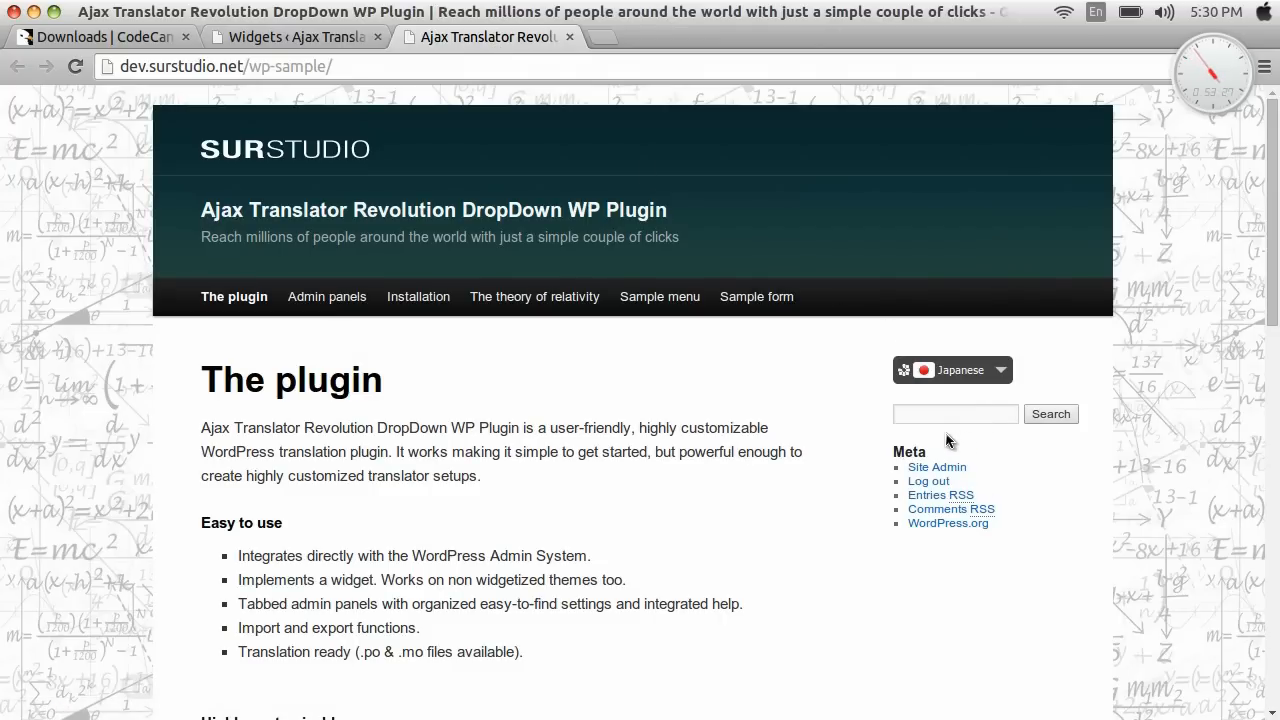
left_click(952, 368)
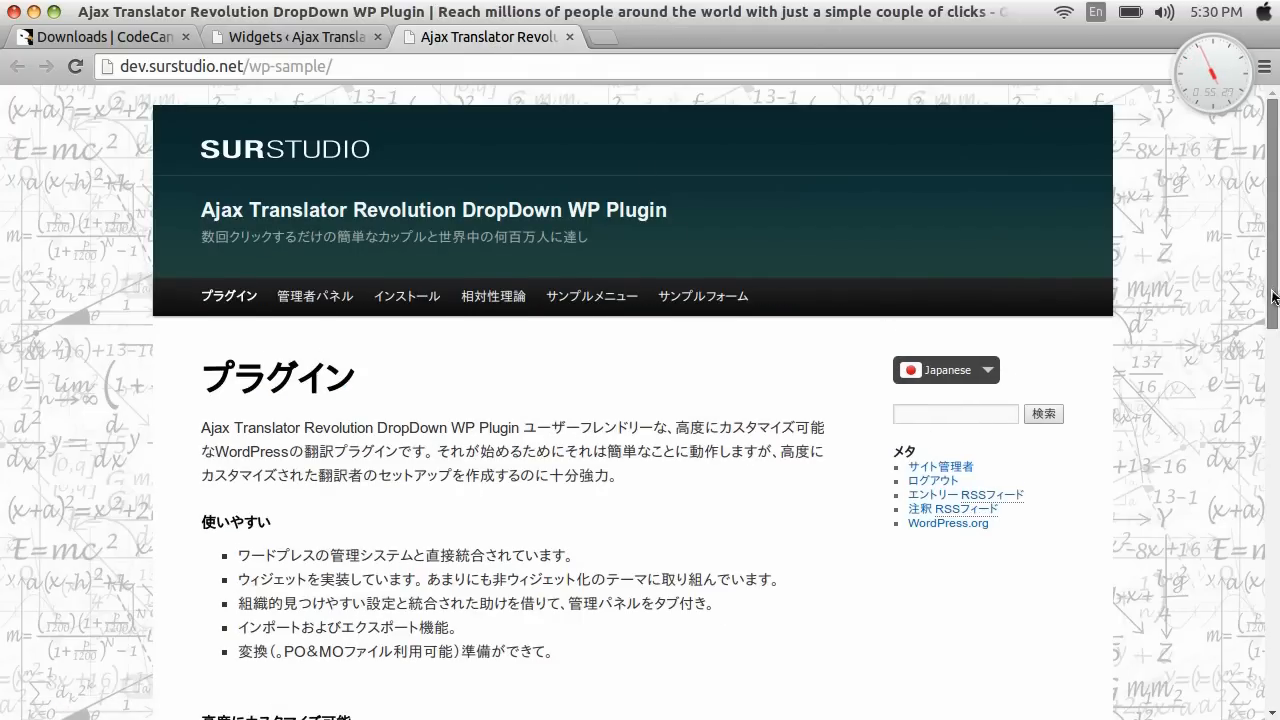
scroll("down", 3)
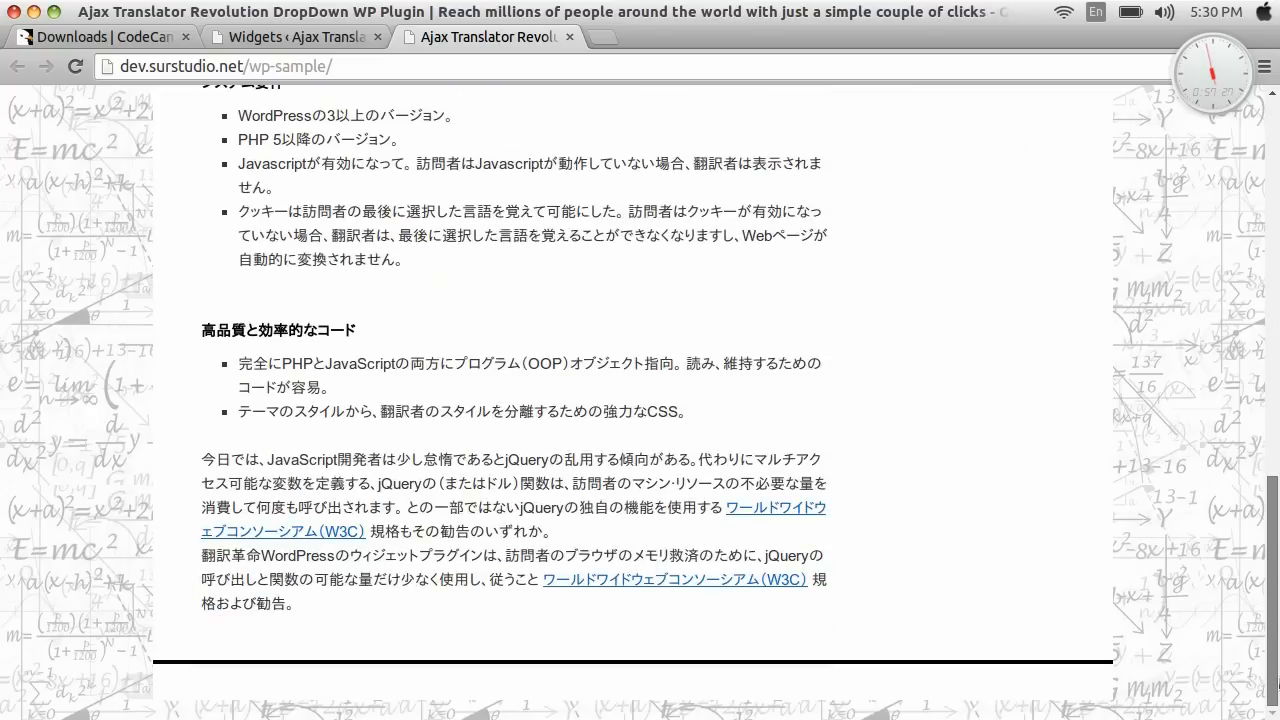